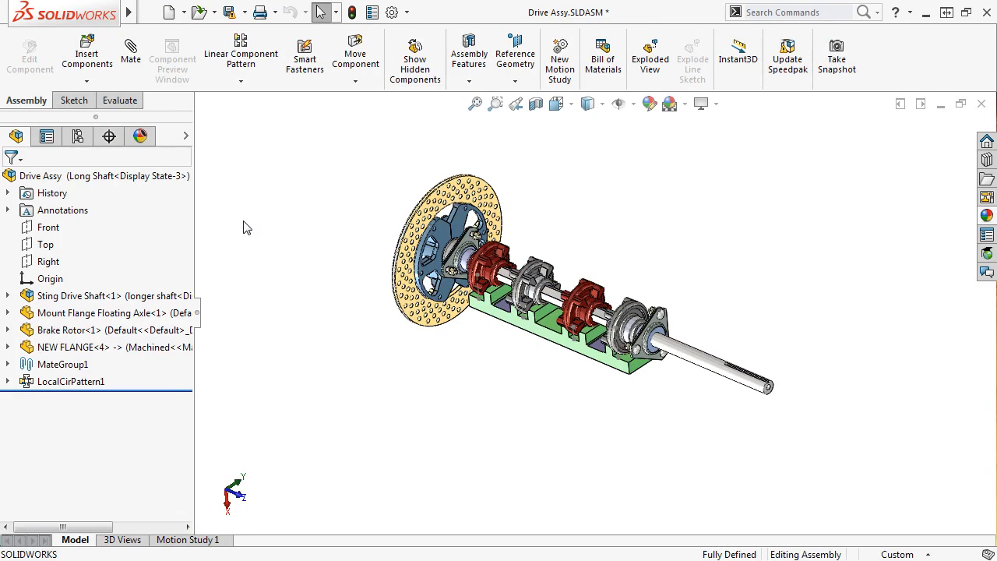
mouse_move(214, 263)
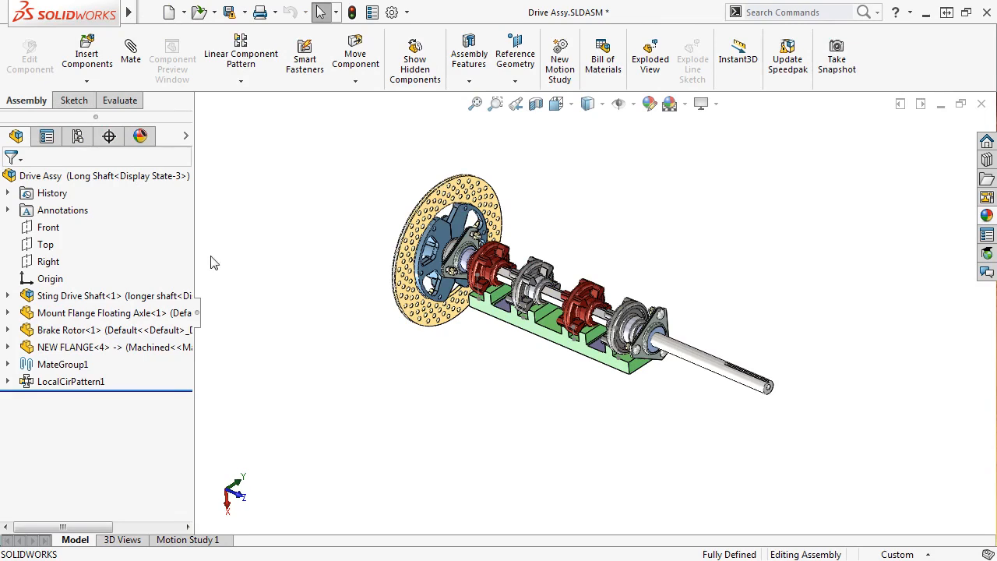
Select Sting Drive Shaft to list its mates, including Parallel1 to the brake rotor.
click(101, 296)
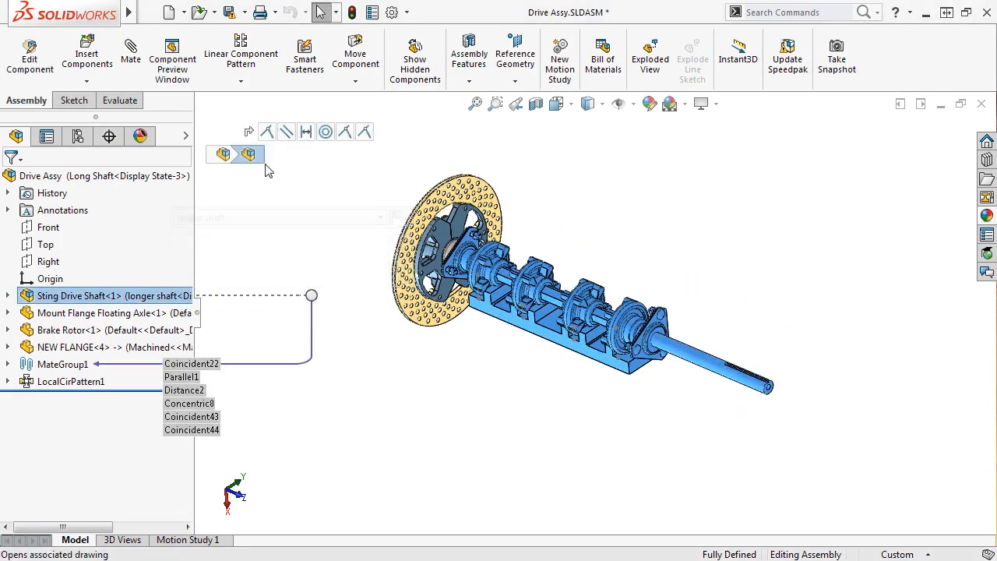
mouse_move(306, 132)
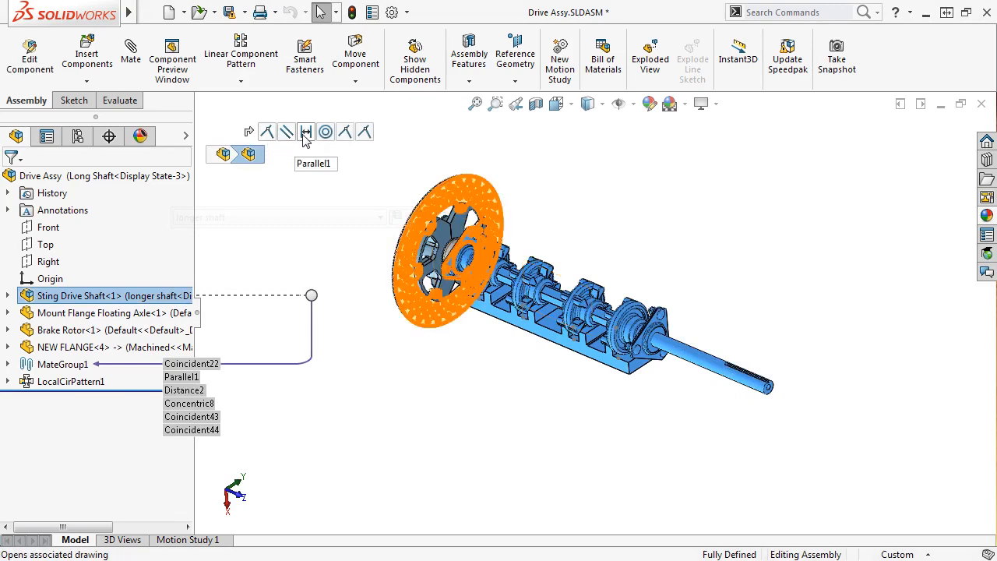
mouse_move(364, 132)
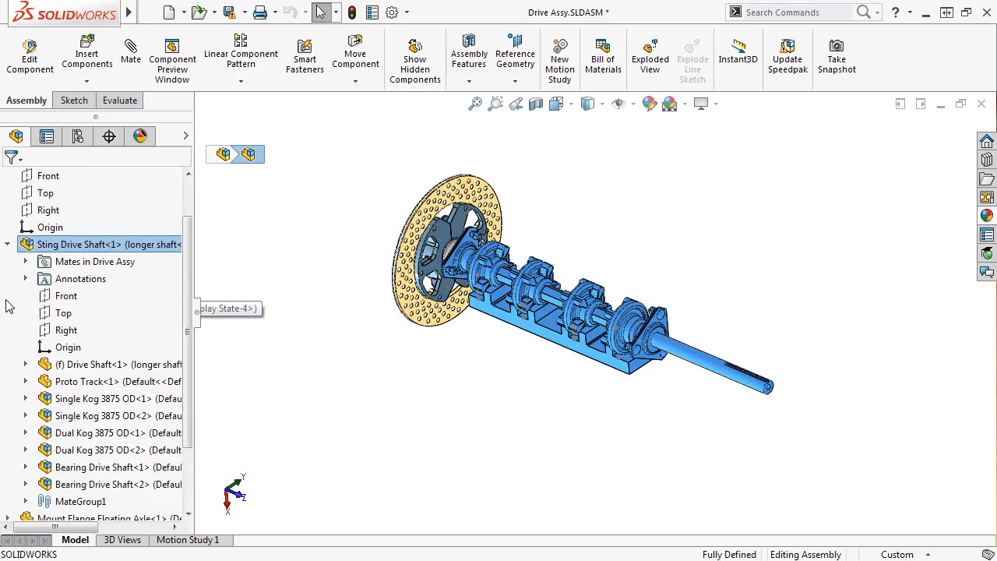
Expand Sting Drive Shaft and show Single Kog 3875 OD<1>'s Concentric4, Coincident9, Parallel4 mates.
click(101, 398)
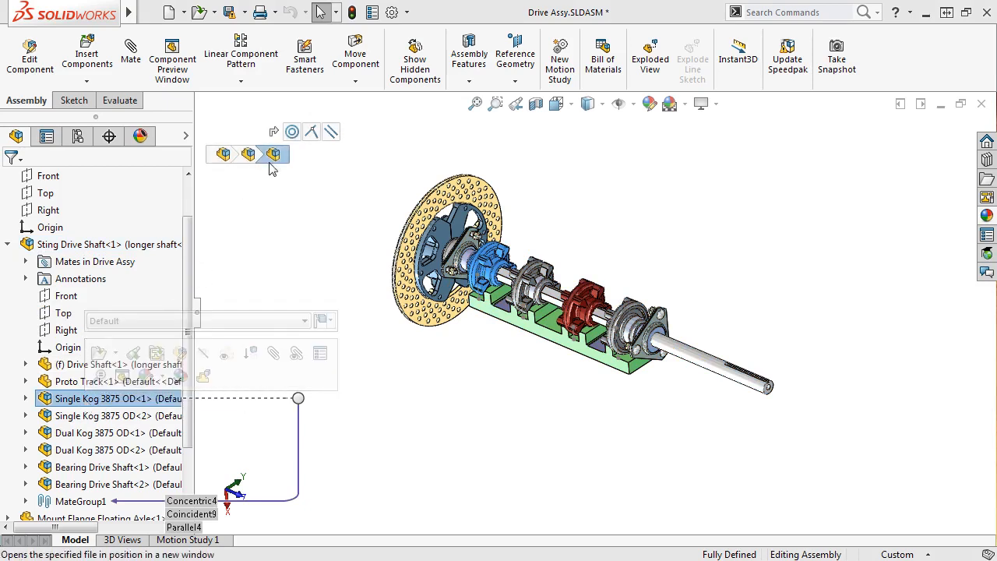
click(311, 132)
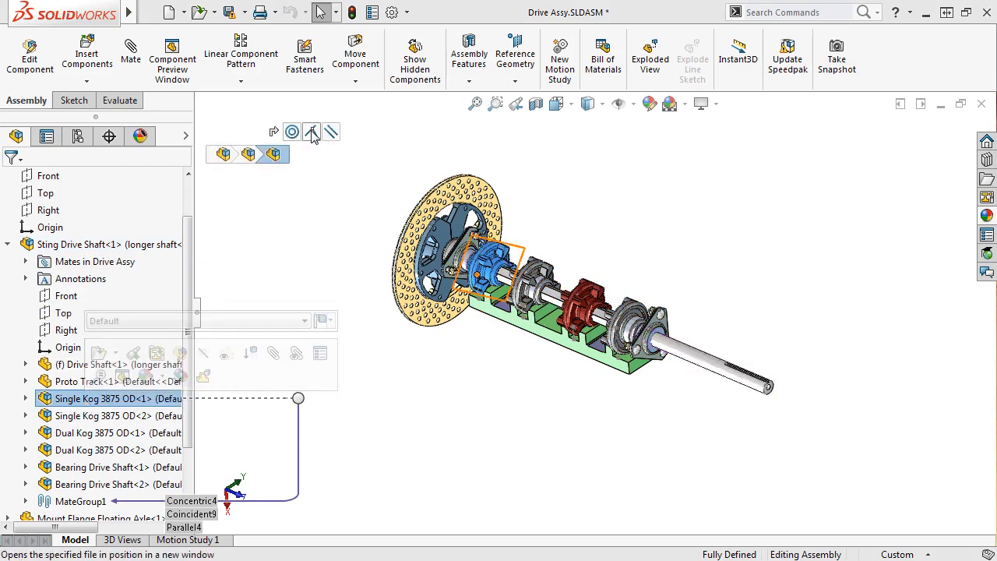
mouse_move(330, 132)
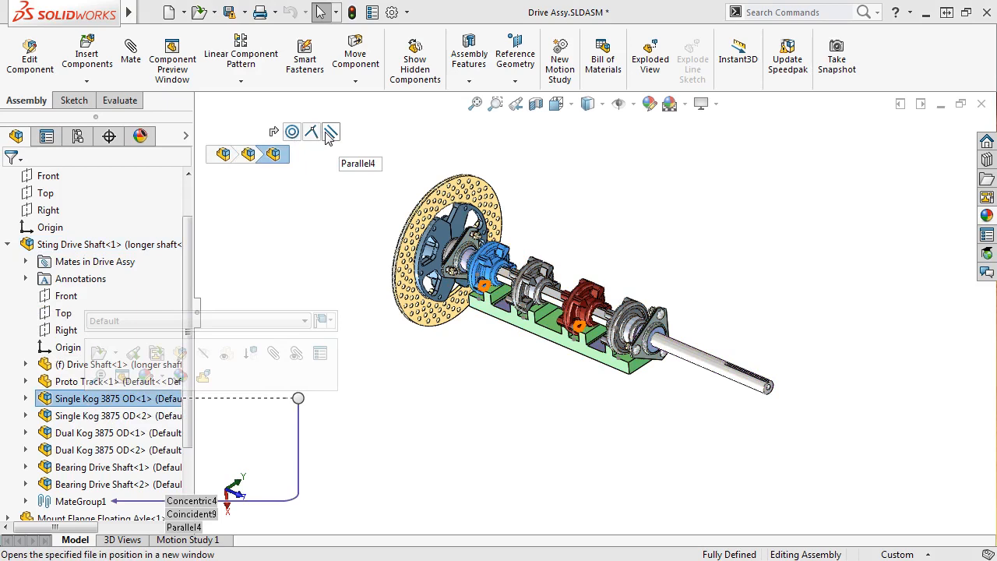
click(249, 154)
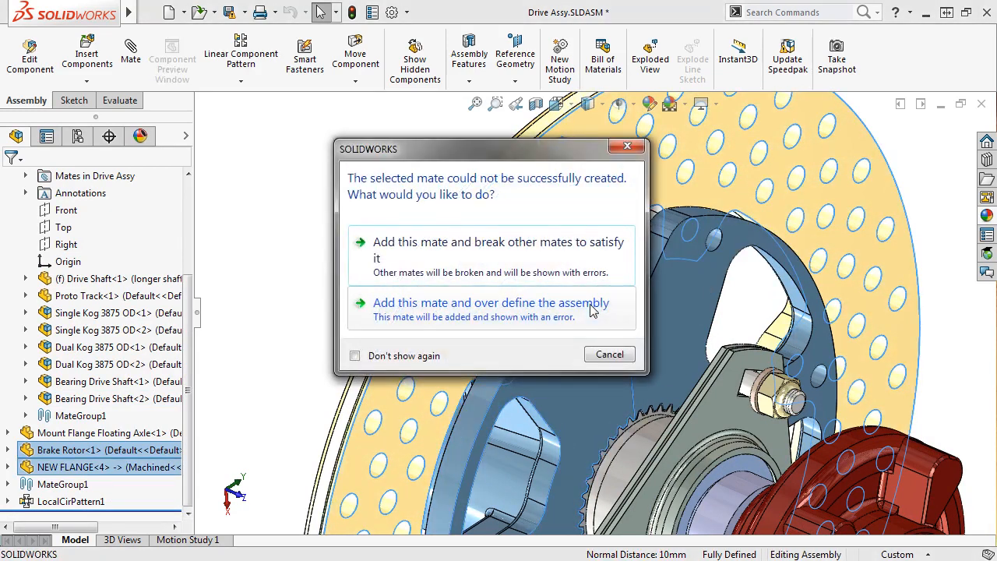
Accept the Brake Rotor–NEW FLANGE mate, over-defining the assembly.
click(491, 302)
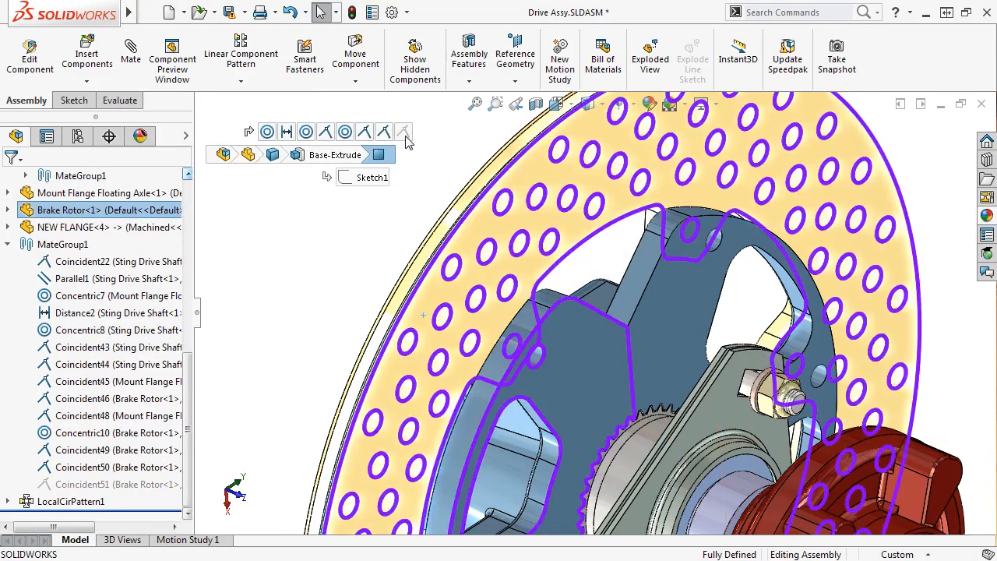
mouse_move(404, 132)
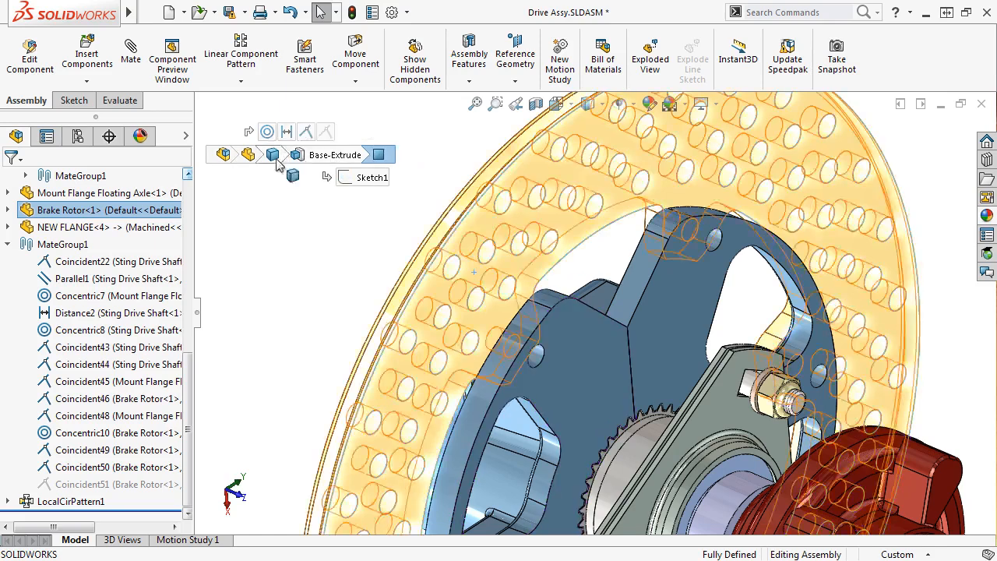
Expand the Brake Rotor to reveal its reference planes and origin in the breadcrumb.
click(248, 154)
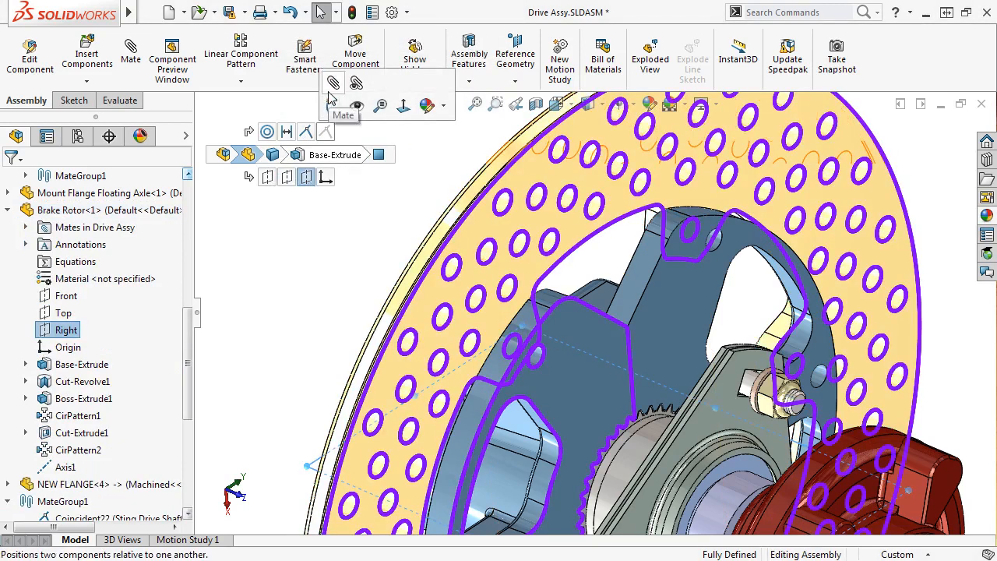
mouse_move(332, 105)
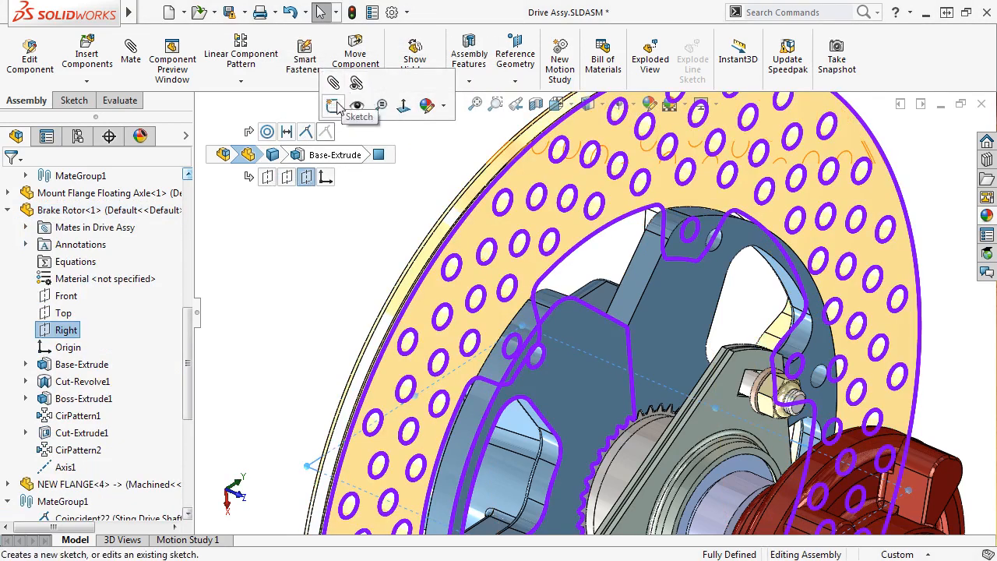